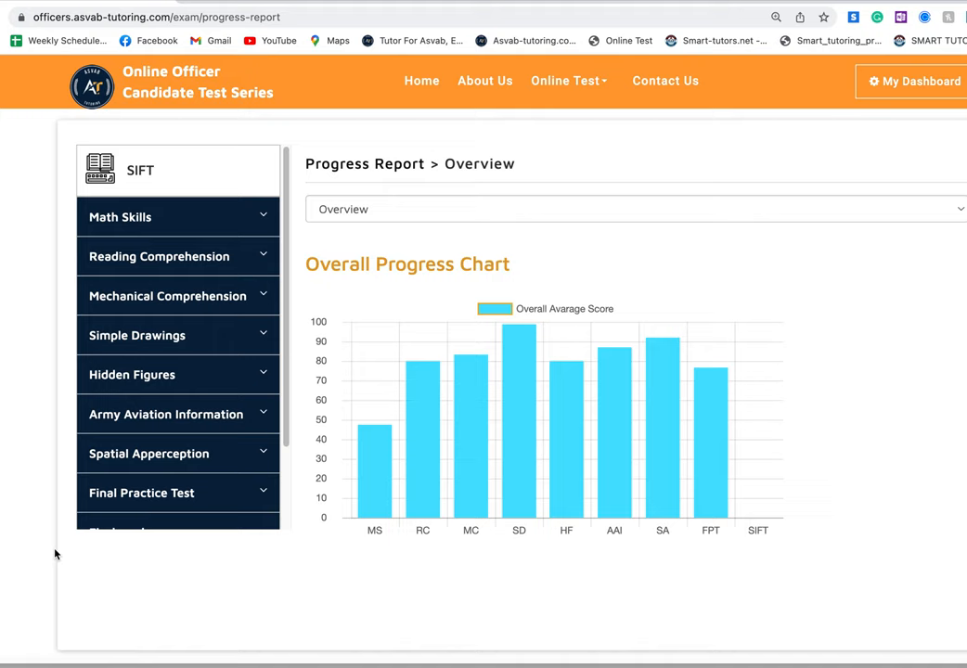
{"action": "mouse_move", "coordinate": [260, 397]}
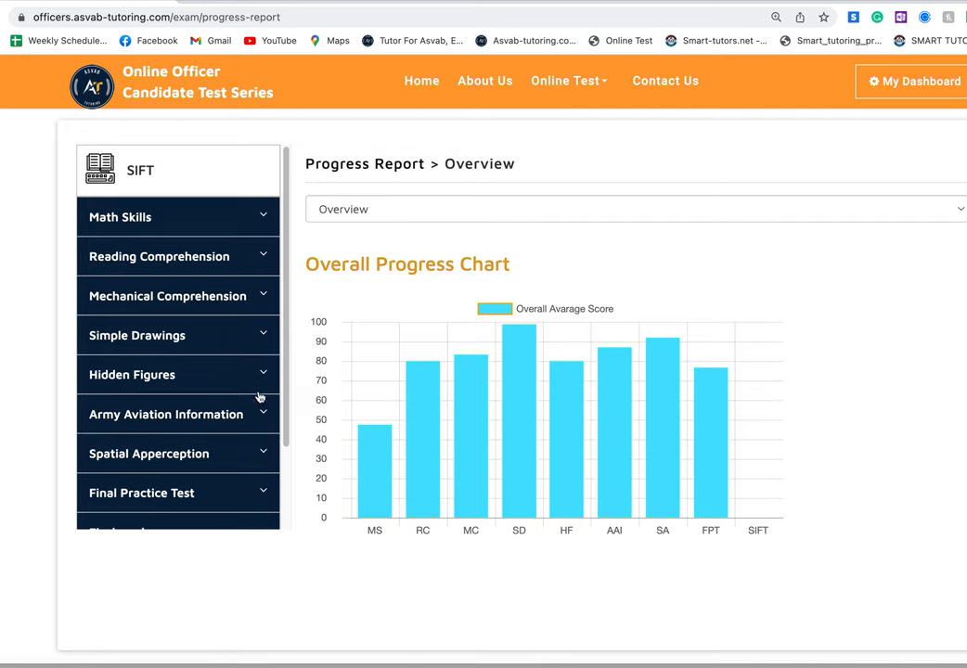
{"action": "mouse_move", "coordinate": [362, 405]}
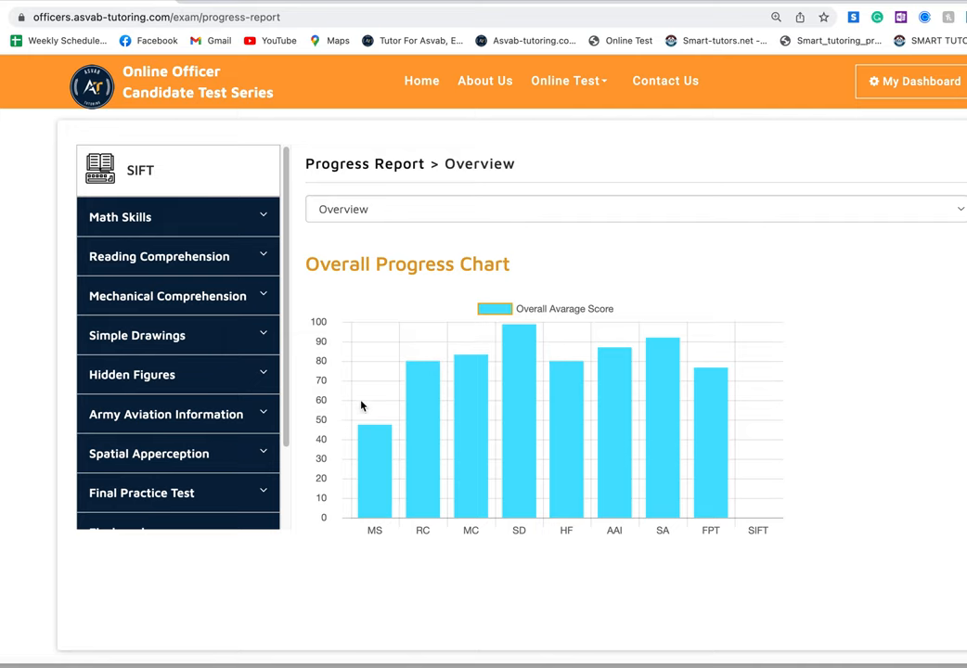
{"action": "mouse_move", "coordinate": [374, 430]}
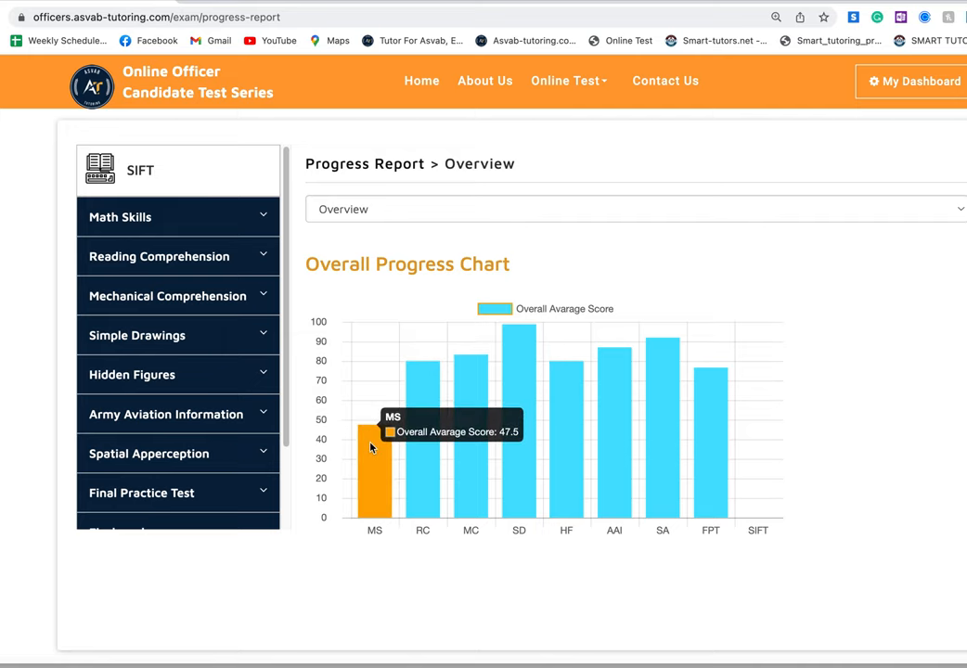
{"action": "mouse_move", "coordinate": [581, 250]}
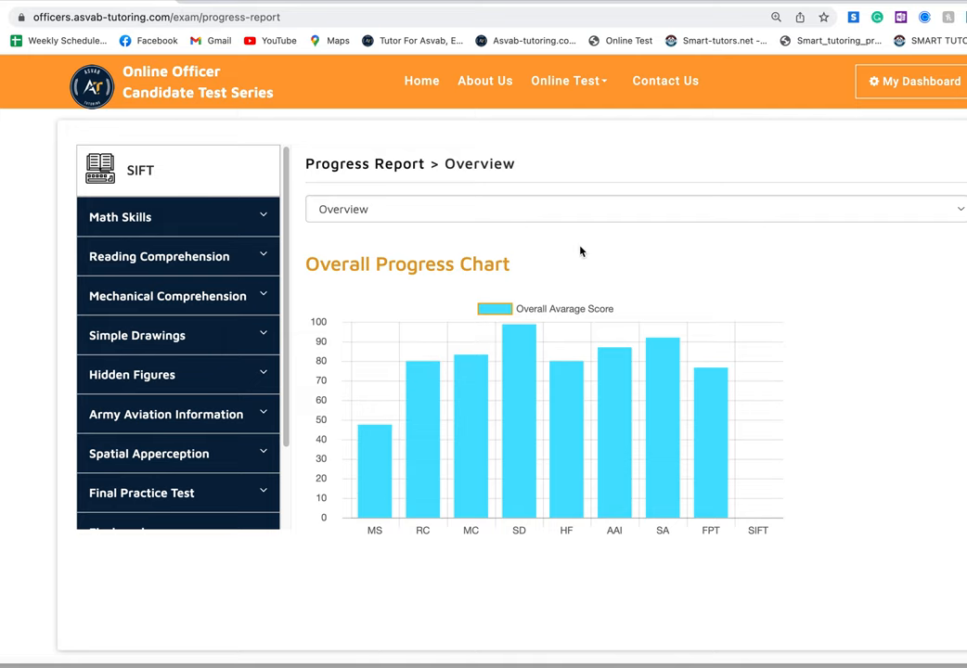
{"action": "mouse_move", "coordinate": [557, 223]}
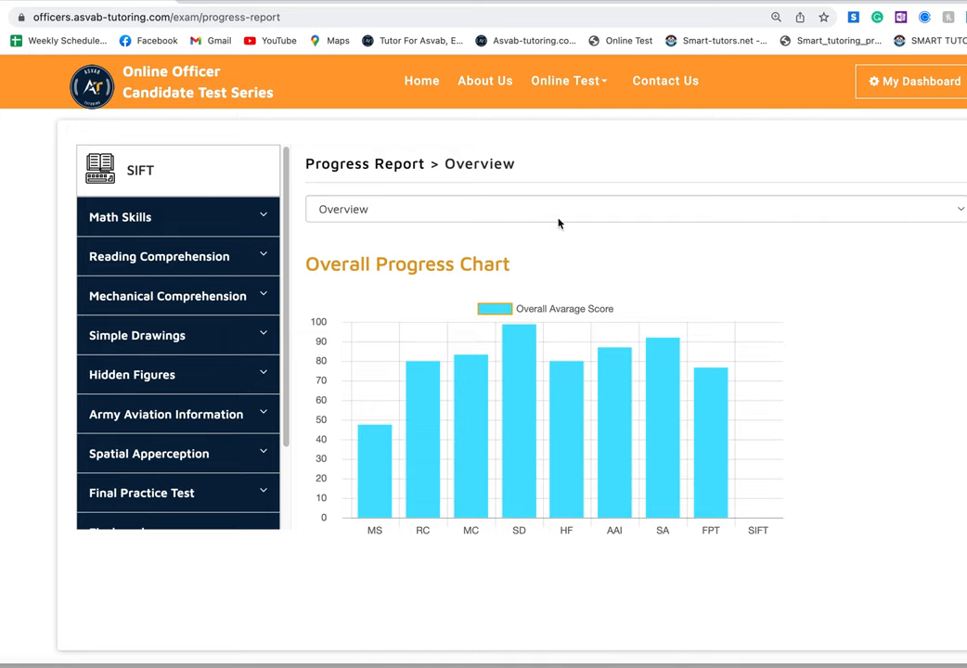
{"action": "mouse_move", "coordinate": [632, 269]}
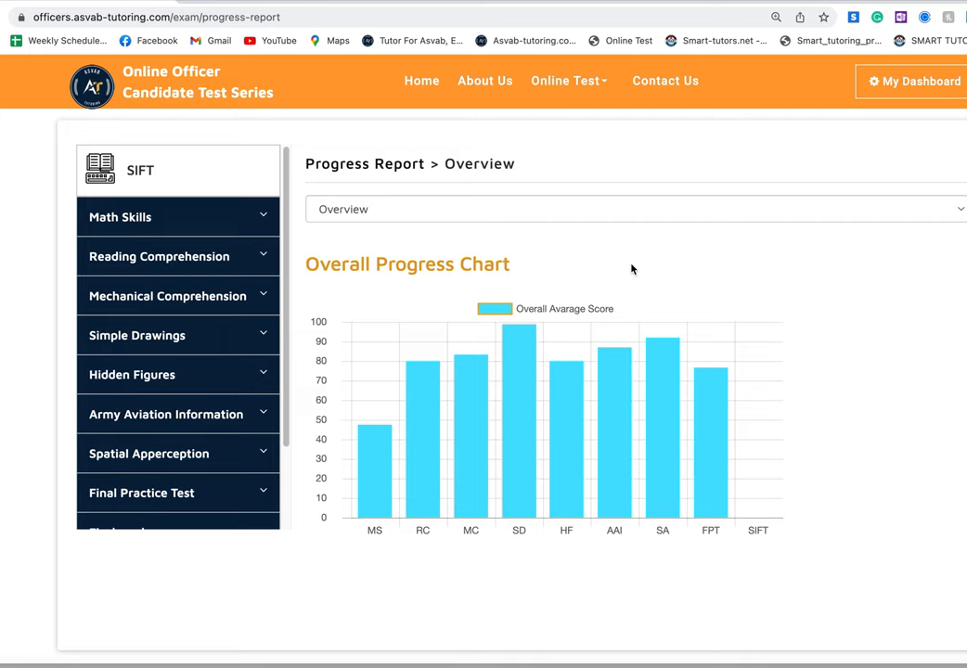
{"action": "mouse_move", "coordinate": [375, 482]}
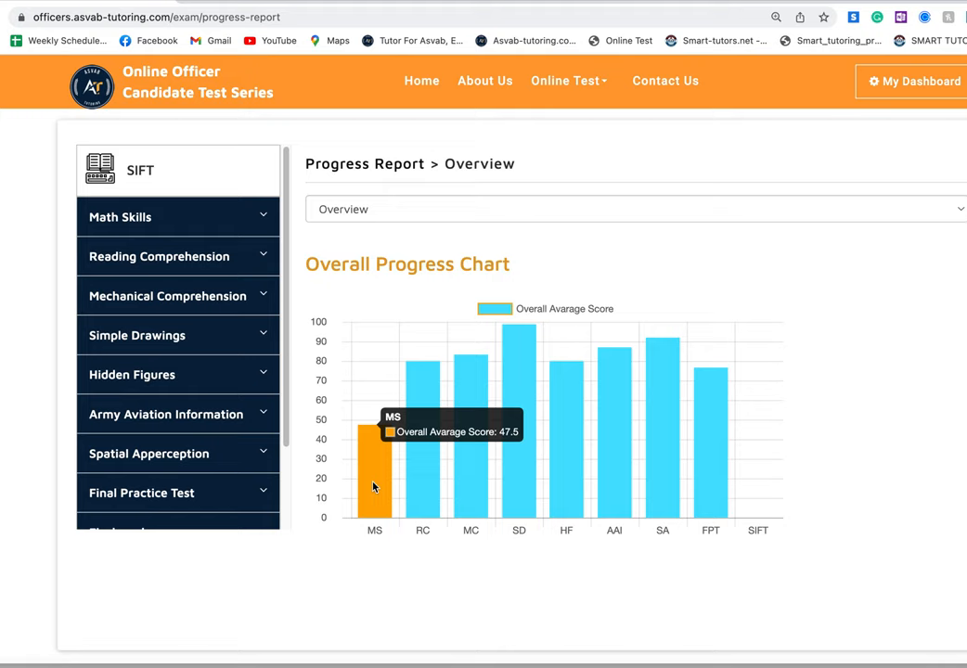
{"action": "mouse_move", "coordinate": [672, 453]}
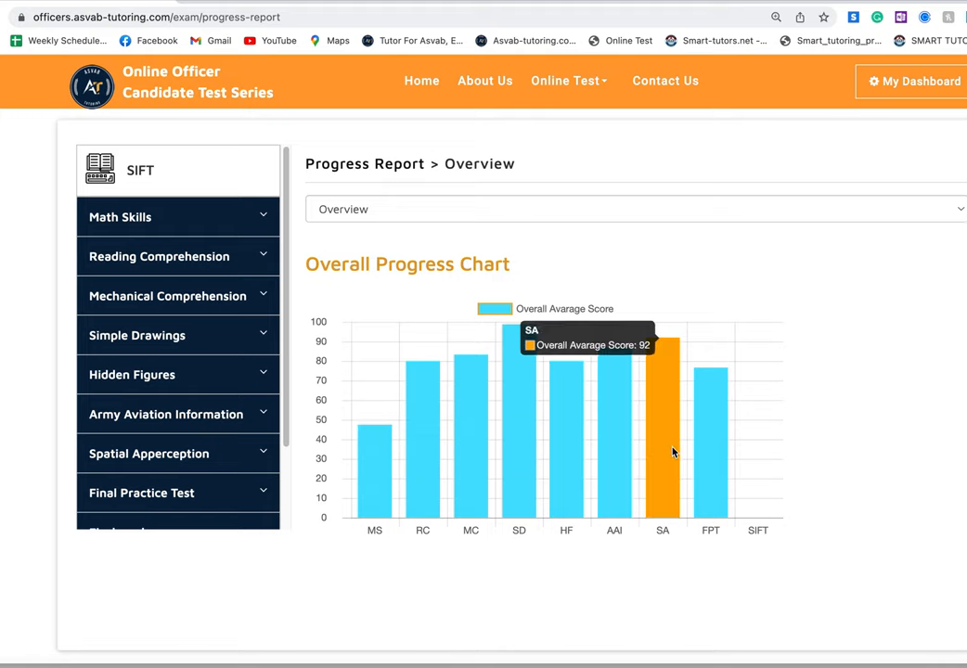
{"action": "mouse_move", "coordinate": [376, 451]}
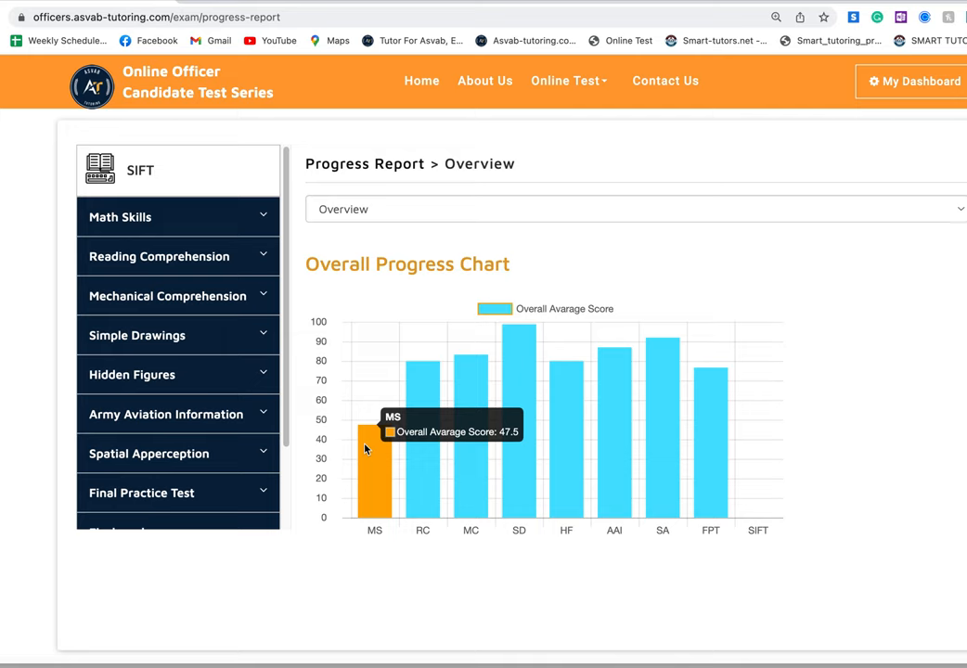
{"action": "mouse_move", "coordinate": [460, 453]}
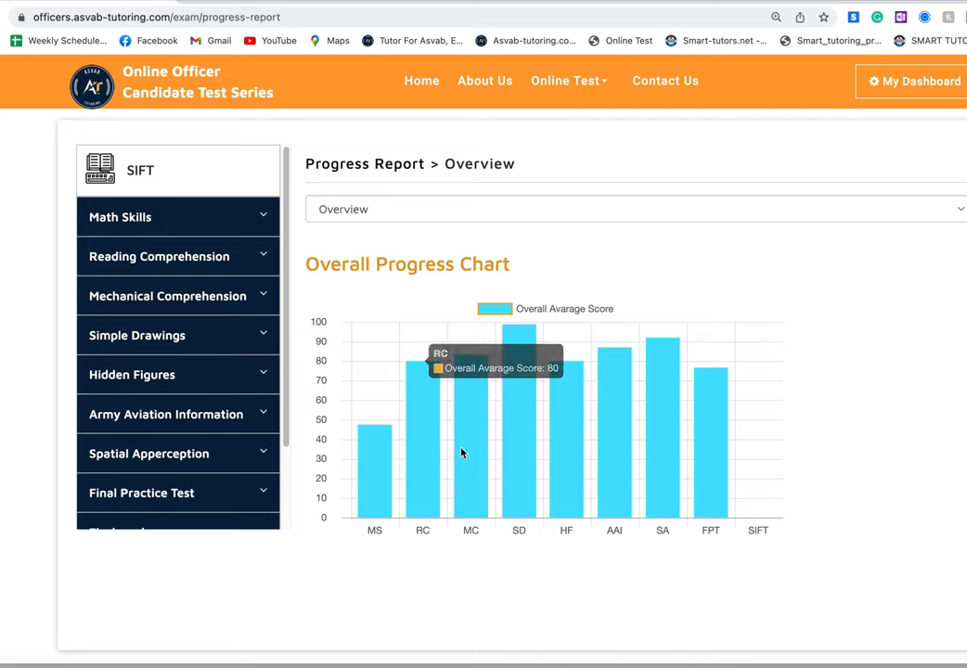
{"action": "mouse_move", "coordinate": [471, 446]}
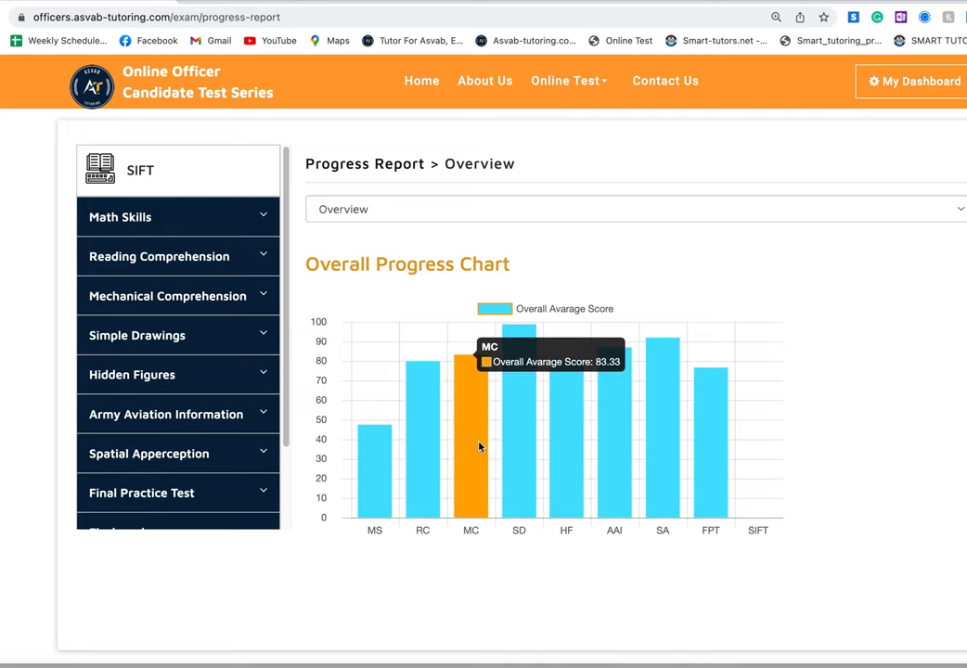
{"action": "mouse_move", "coordinate": [523, 442]}
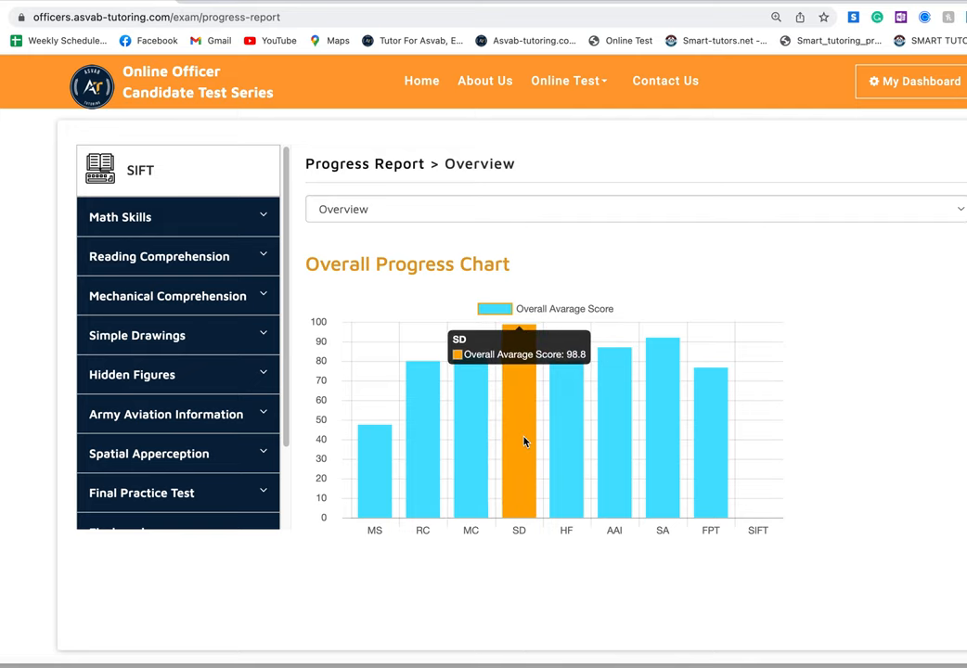
{"action": "mouse_move", "coordinate": [555, 438]}
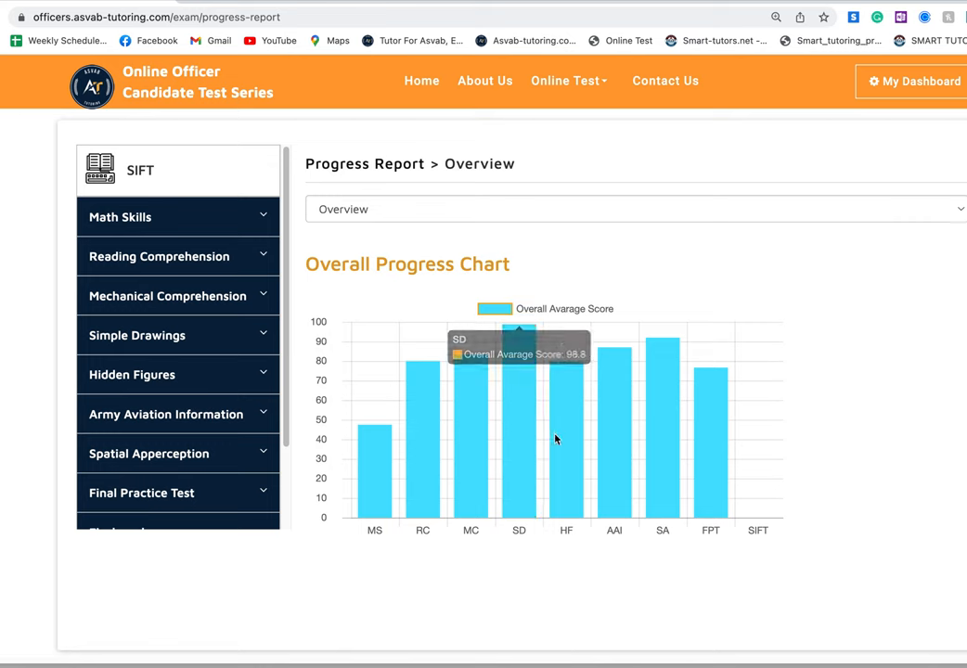
{"action": "mouse_move", "coordinate": [561, 439]}
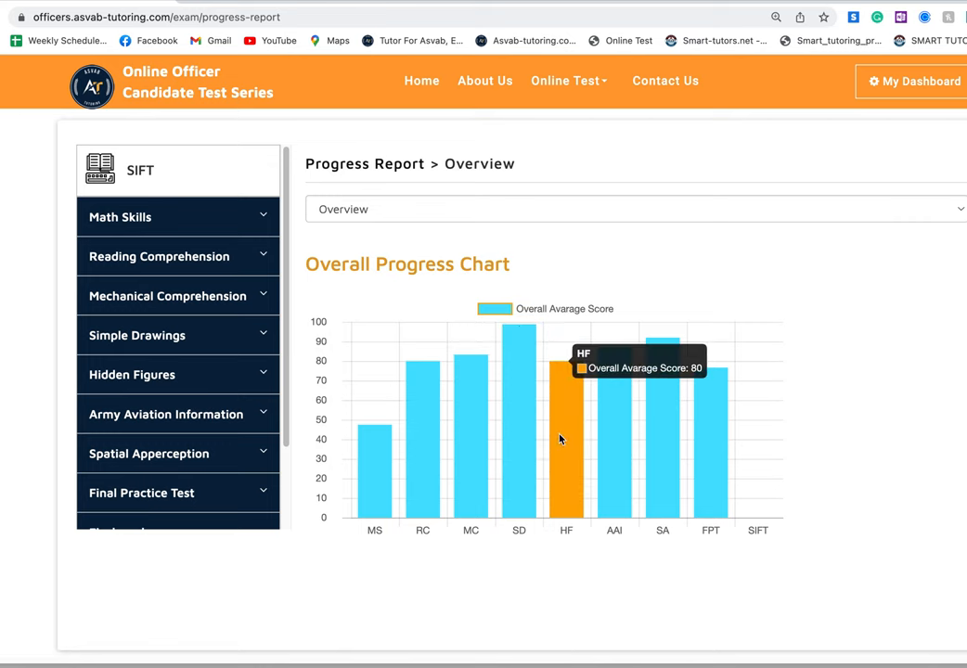
{"action": "mouse_move", "coordinate": [609, 437]}
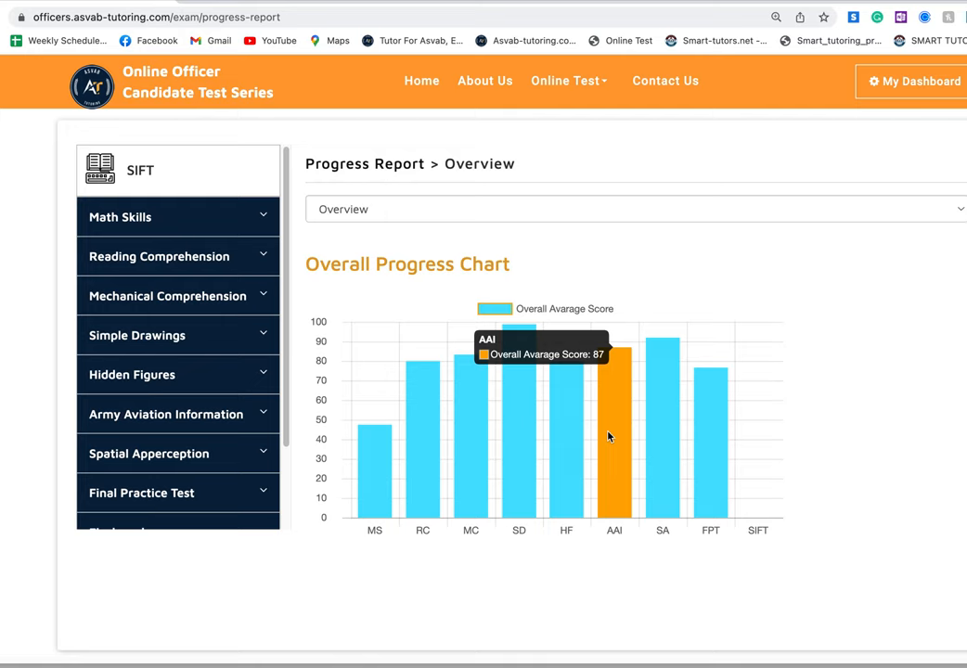
{"action": "mouse_move", "coordinate": [659, 430]}
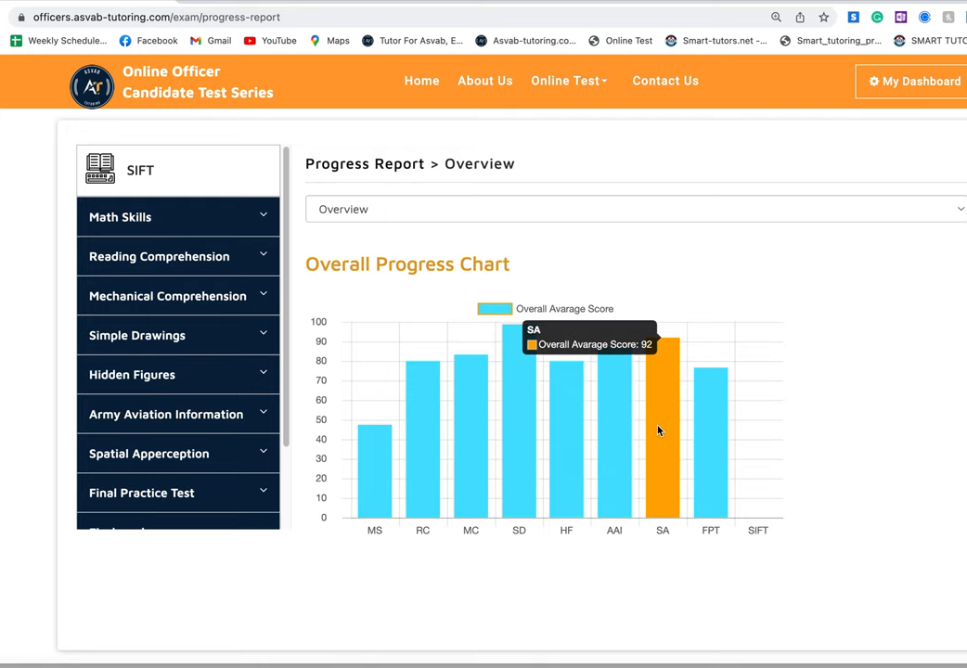
{"action": "mouse_move", "coordinate": [713, 431]}
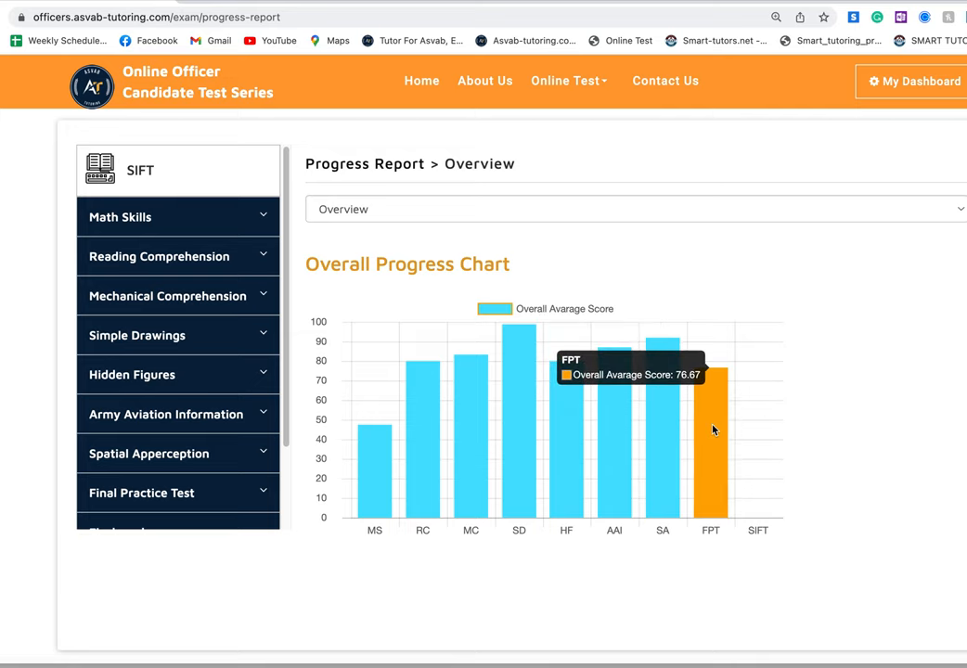
{"action": "mouse_move", "coordinate": [130, 410]}
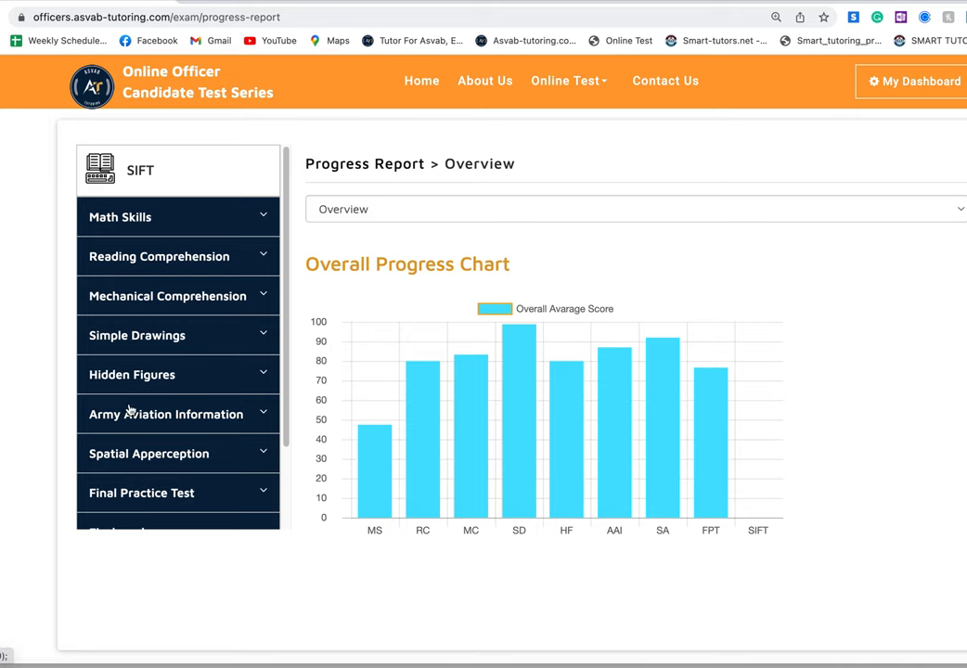
Scroll down past the Overall Progress Chart toward the Final Practice Test section
{"action": "scroll", "scroll_direction": "down", "scroll_amount": 3}
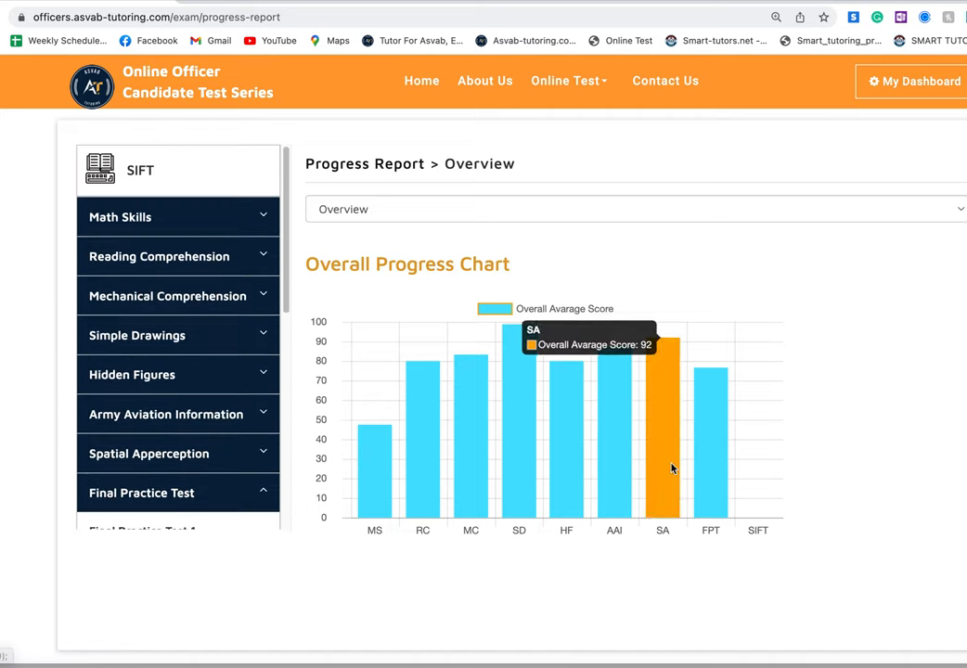
Expand the View Progress exam selector and browse the Final Practice Test scores (Test 1 at 83.33)
{"action": "left_click", "coordinate": [635, 208]}
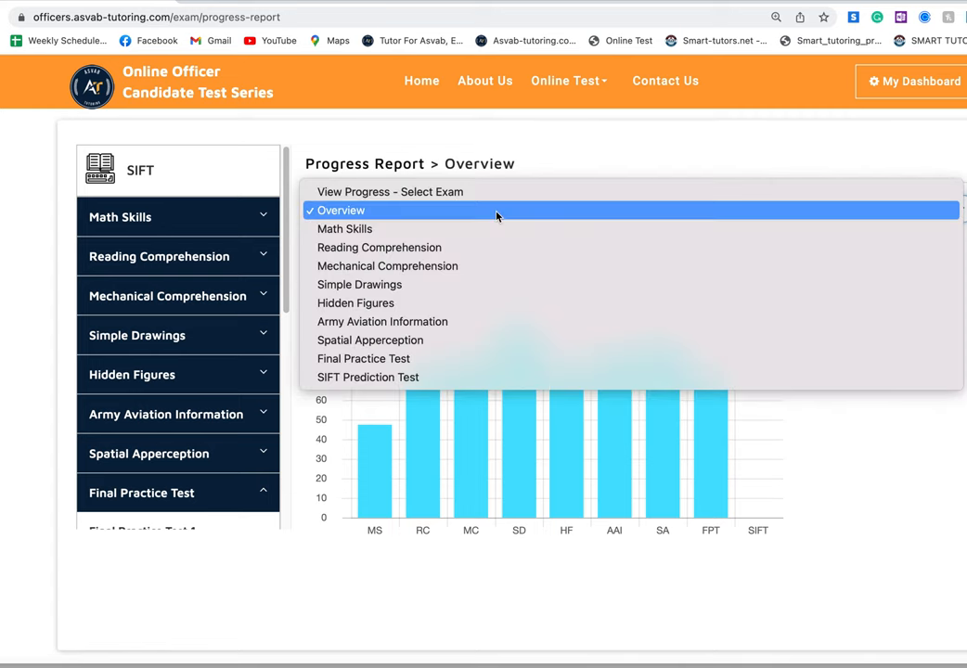
{"action": "mouse_move", "coordinate": [464, 321]}
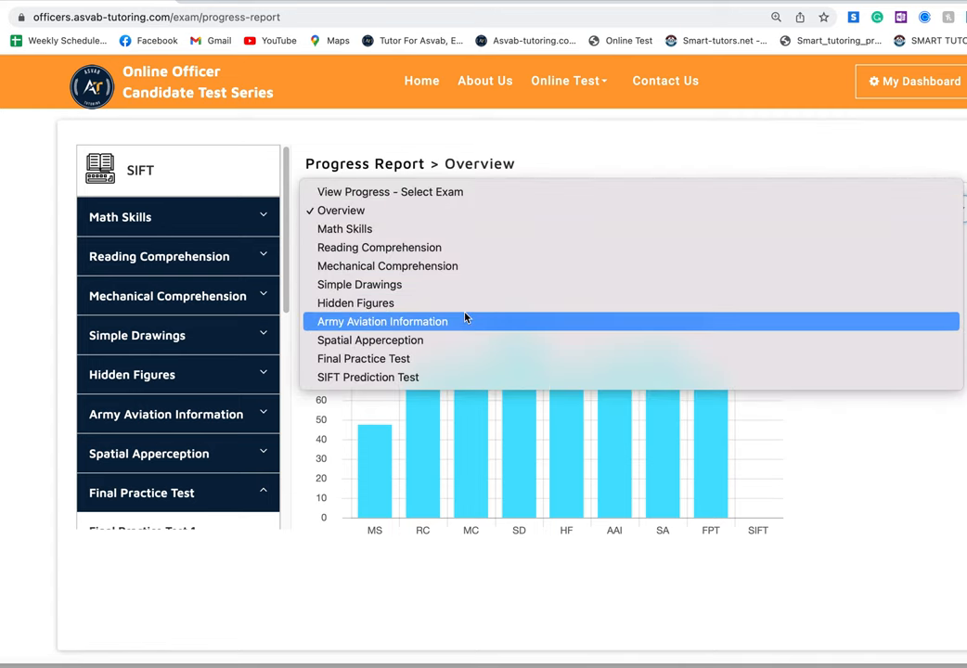
{"action": "mouse_move", "coordinate": [455, 306]}
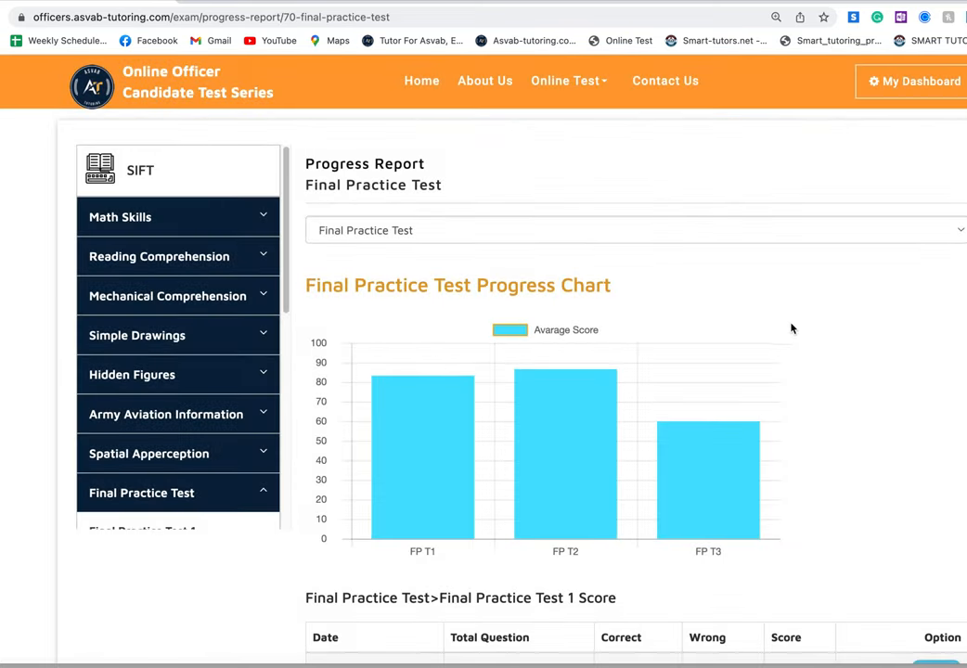
{"action": "scroll", "scroll_direction": "down", "scroll_amount": 3}
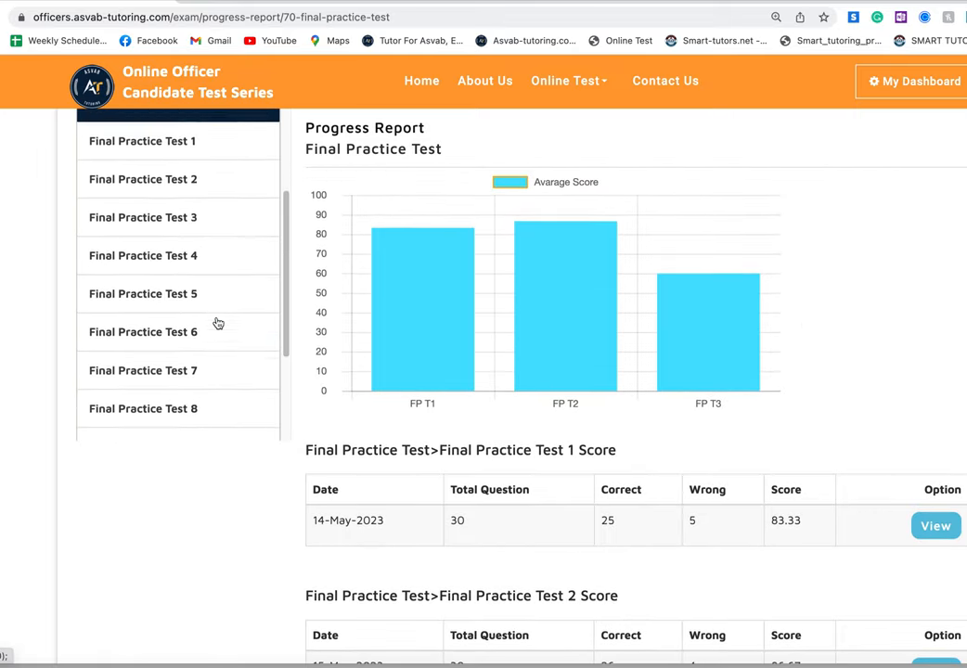
{"action": "scroll", "scroll_direction": "down", "scroll_amount": 3}
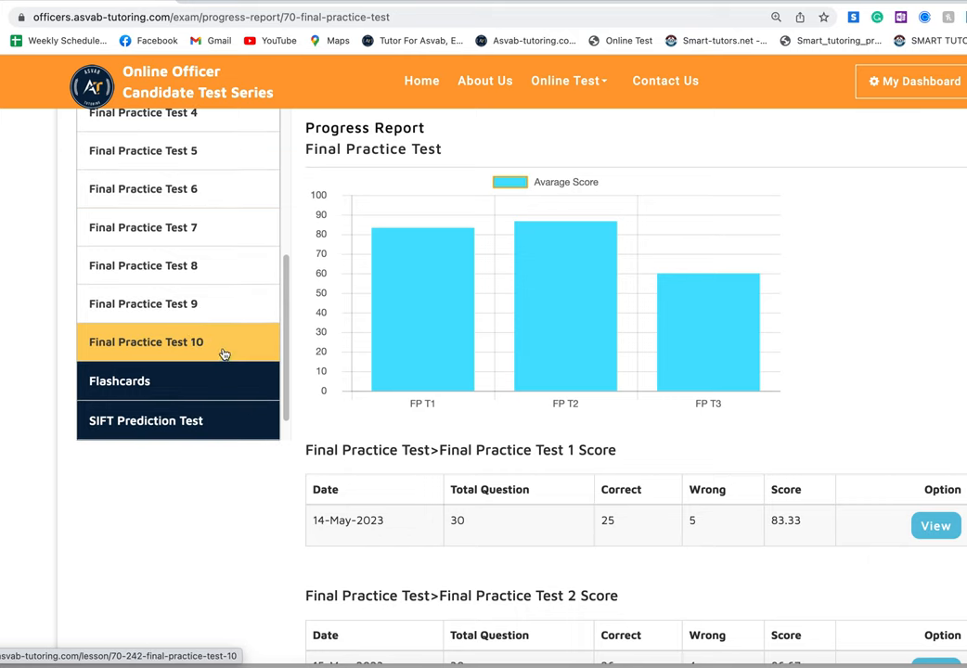
{"action": "mouse_move", "coordinate": [299, 260]}
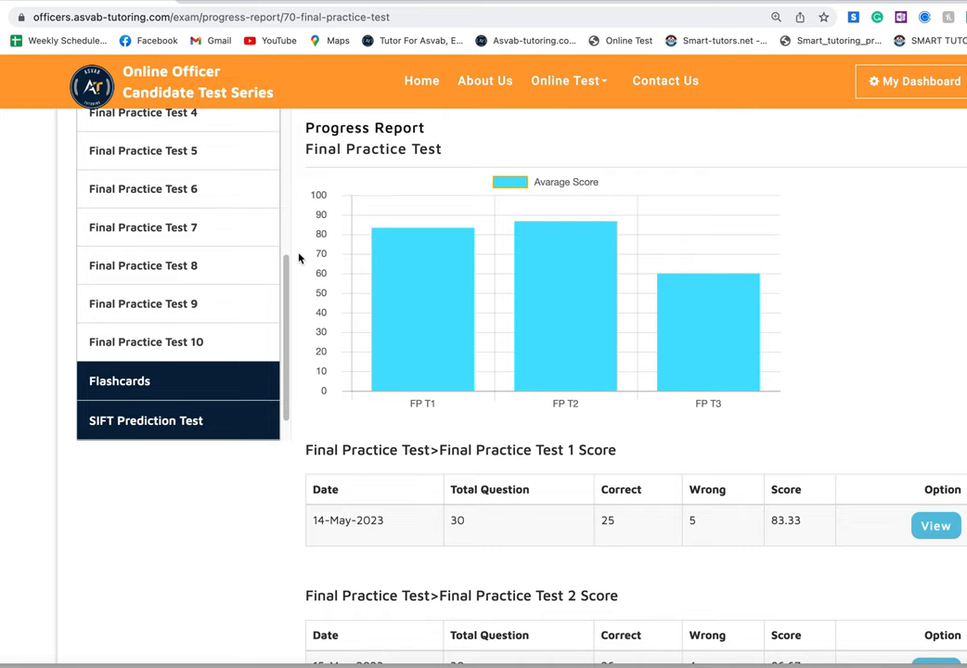
{"action": "mouse_move", "coordinate": [342, 227]}
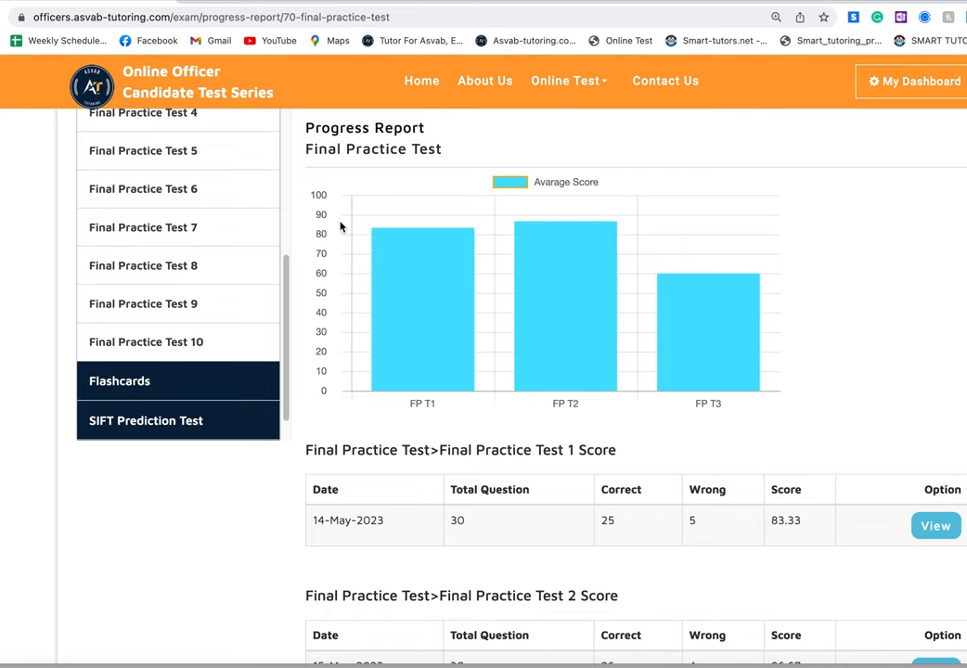
{"action": "scroll", "scroll_direction": "up", "scroll_amount": 3}
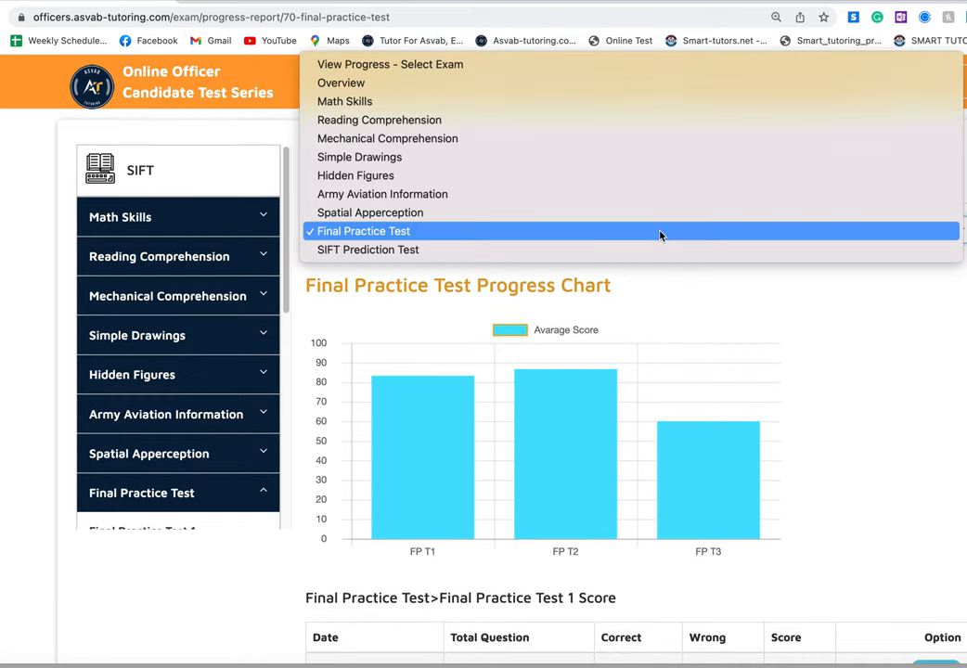
Select SIFT Prediction Test to show the 29-Apr-2023 attempt, 212 of 295 correct, score 55
{"action": "left_click", "coordinate": [368, 249]}
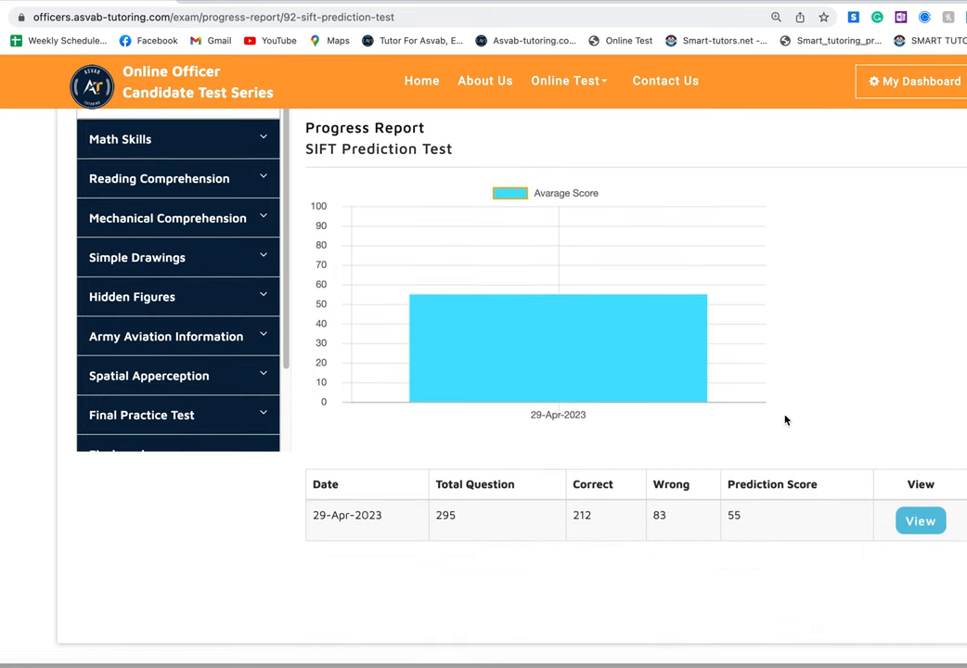
{"action": "mouse_move", "coordinate": [739, 520]}
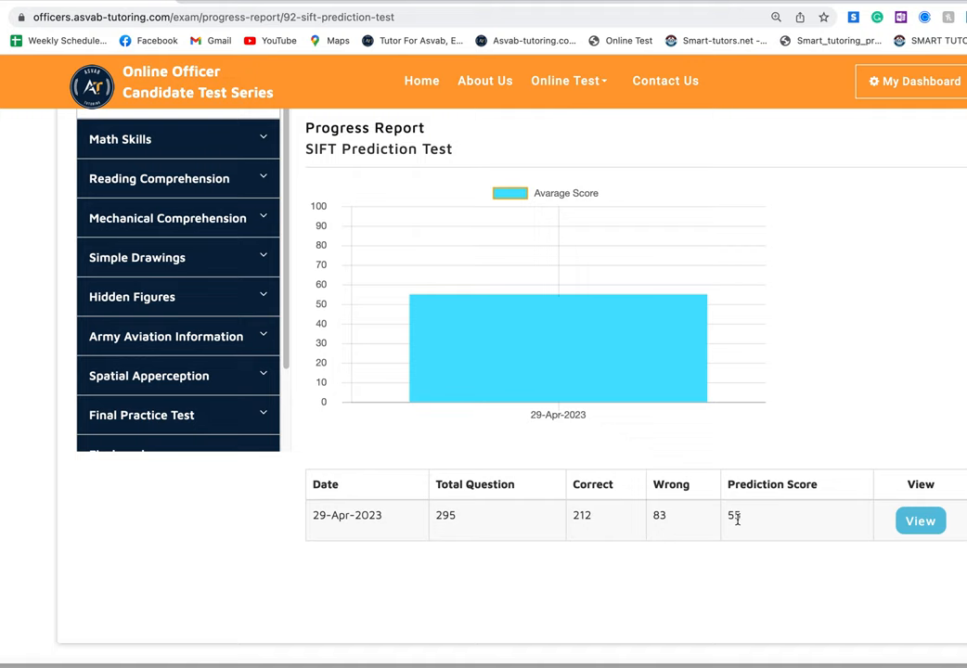
{"action": "mouse_move", "coordinate": [152, 36]}
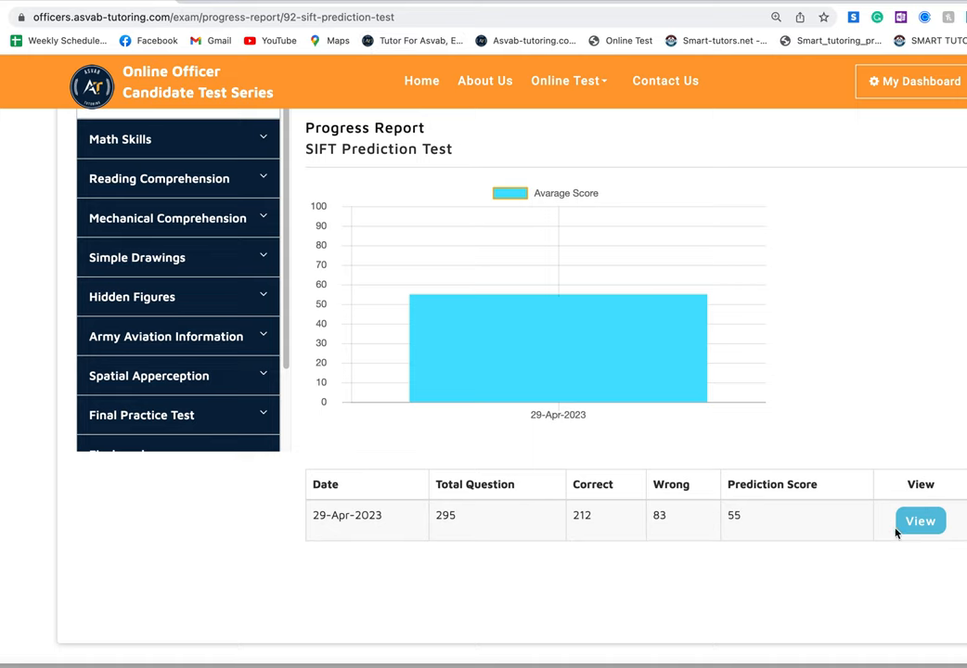
{"action": "mouse_move", "coordinate": [323, 269]}
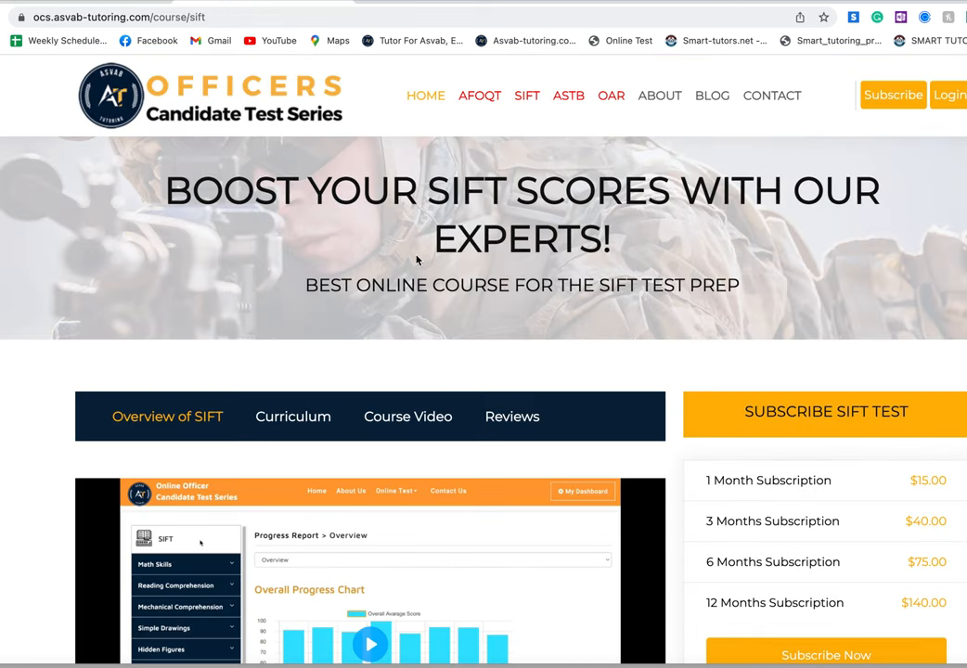
{"action": "mouse_move", "coordinate": [442, 300]}
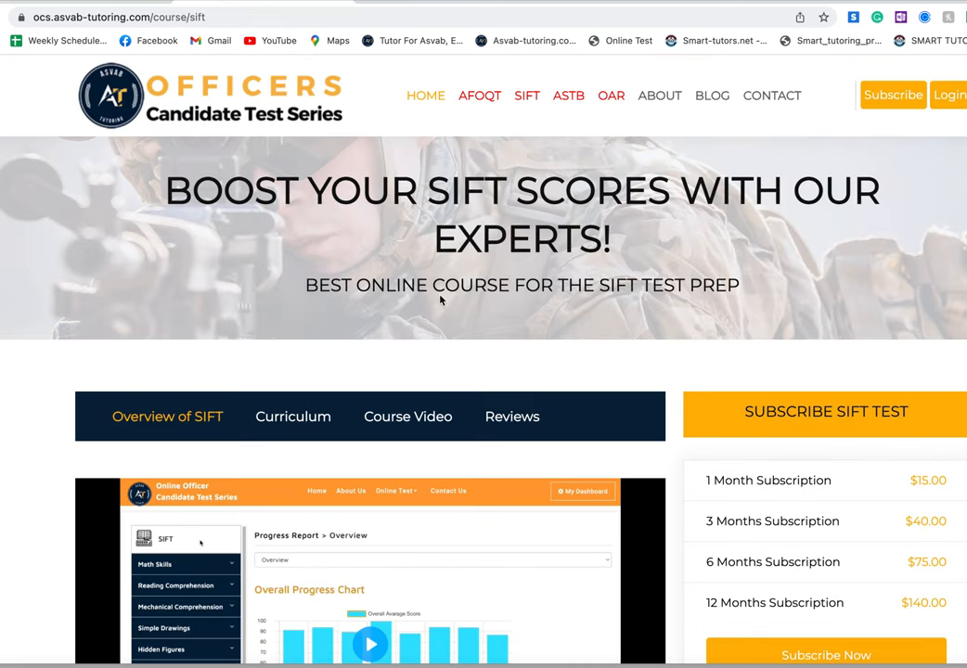
Scroll through the Subscribe SIFT Test price list, course video and course description
{"action": "scroll", "scroll_direction": "down", "scroll_amount": 3}
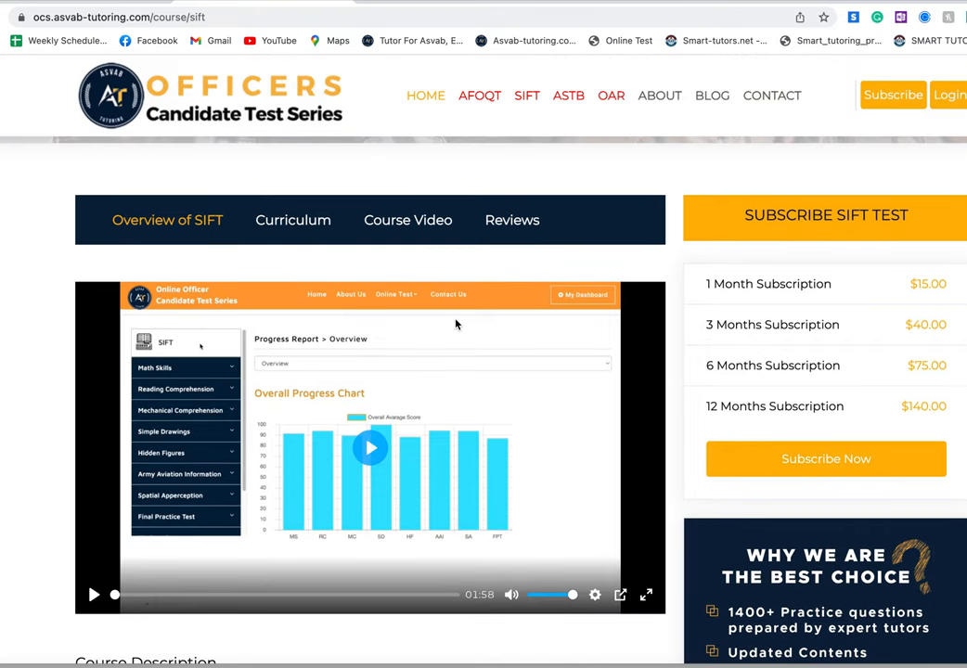
{"action": "scroll", "scroll_direction": "up", "scroll_amount": 3}
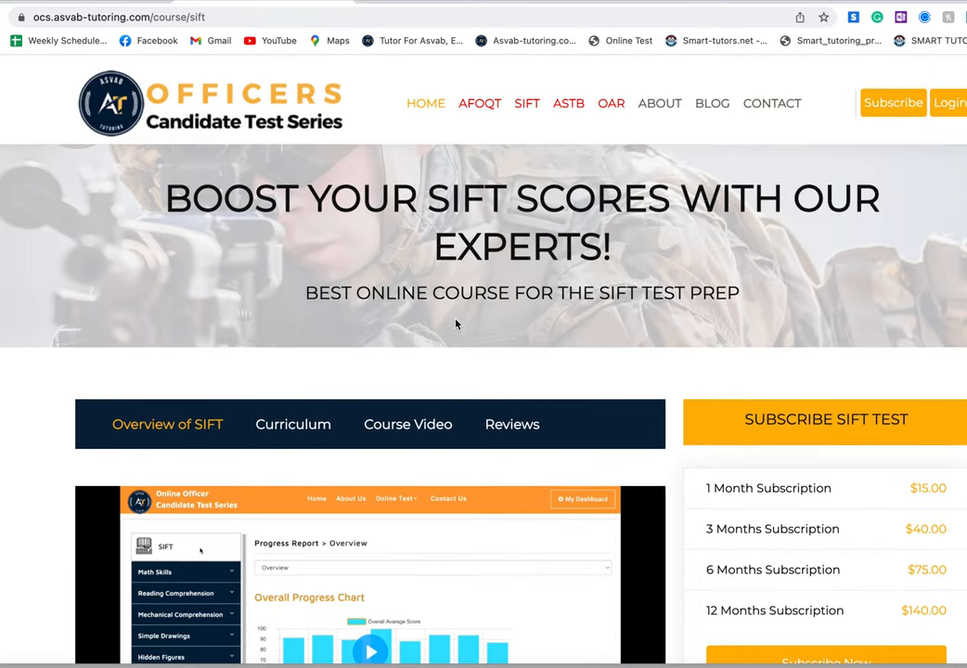
{"action": "scroll", "scroll_direction": "down", "scroll_amount": 3}
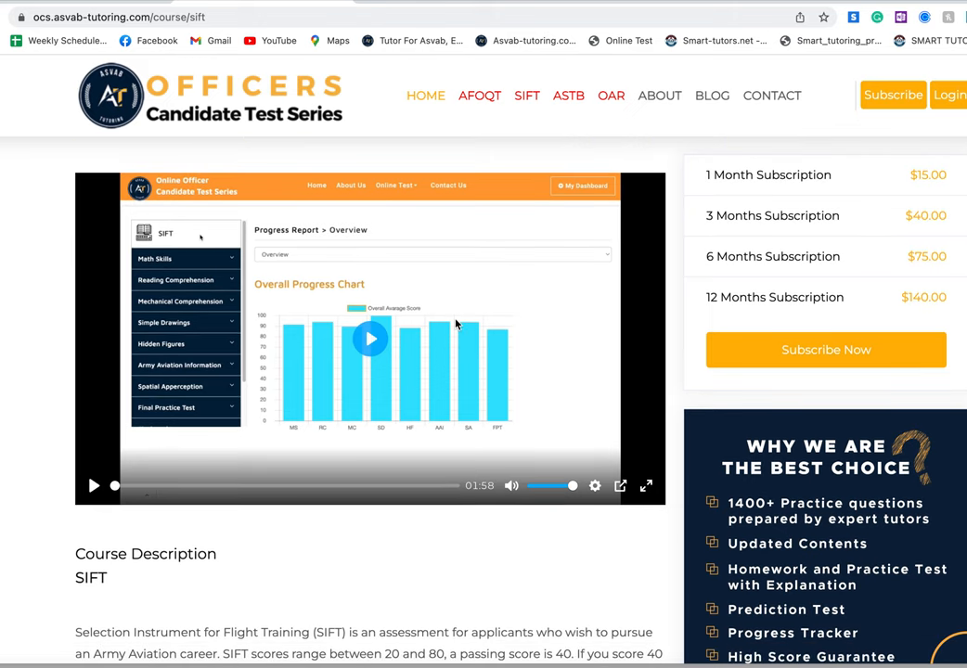
{"action": "mouse_move", "coordinate": [677, 406]}
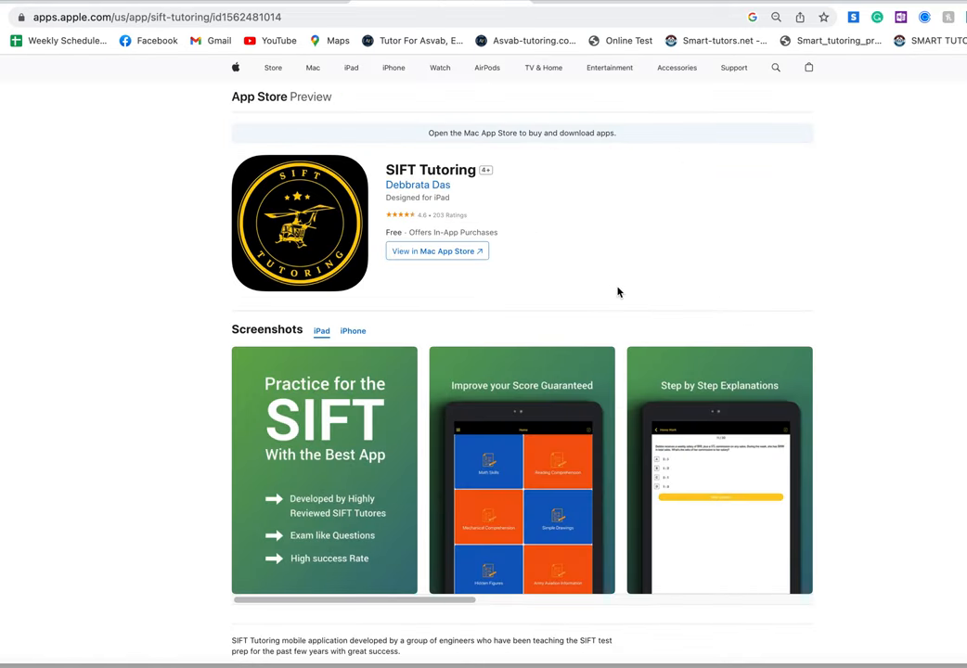
Scroll down to the SIFT Tutoring Ratings and Reviews, then back to the screenshots at top
{"action": "scroll", "scroll_direction": "down", "scroll_amount": 3}
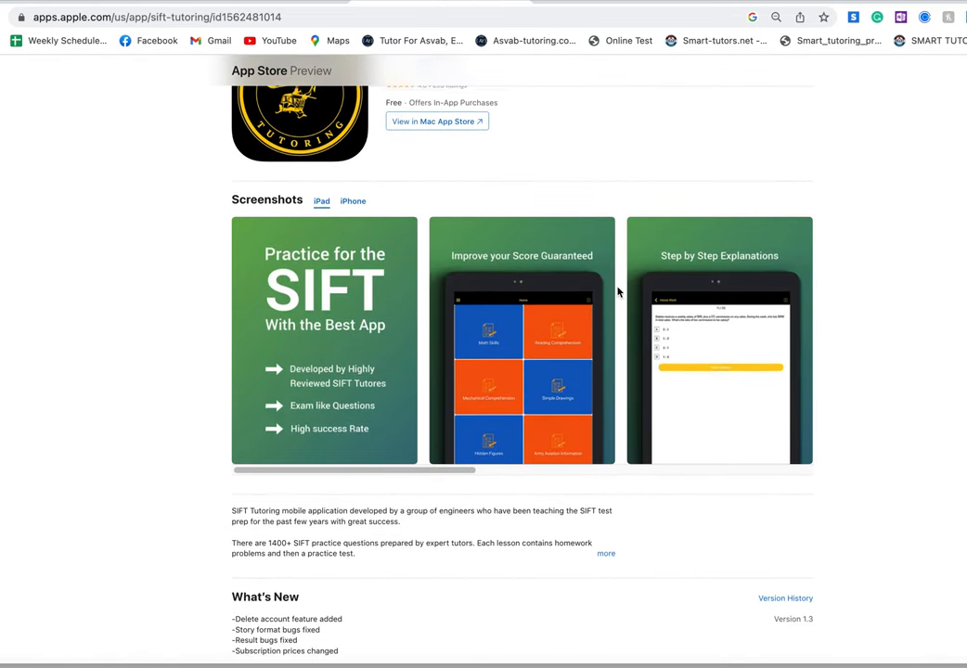
{"action": "scroll", "scroll_direction": "down", "scroll_amount": 3}
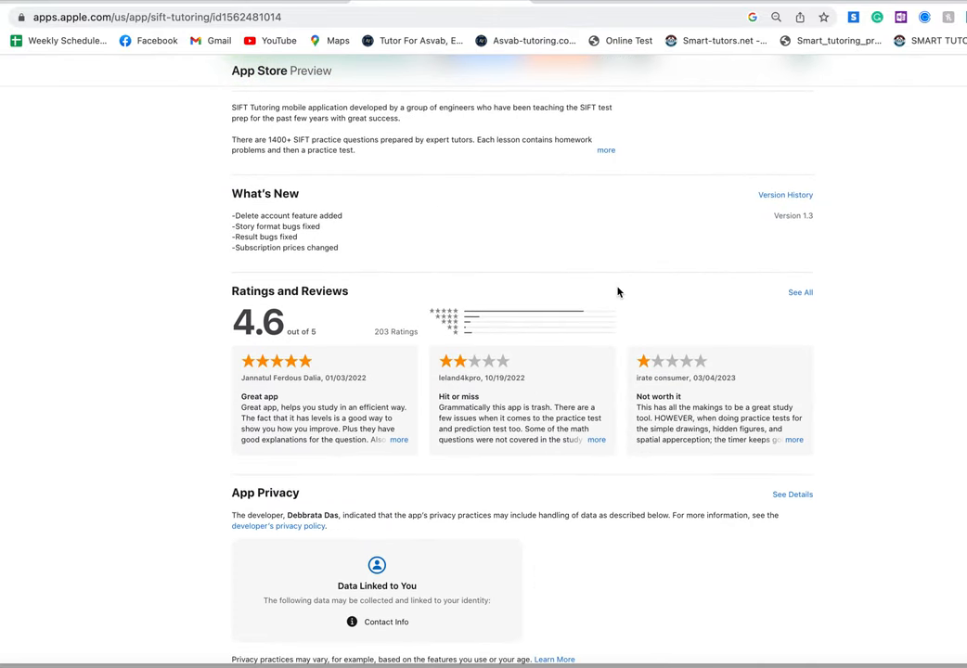
{"action": "mouse_move", "coordinate": [228, 336]}
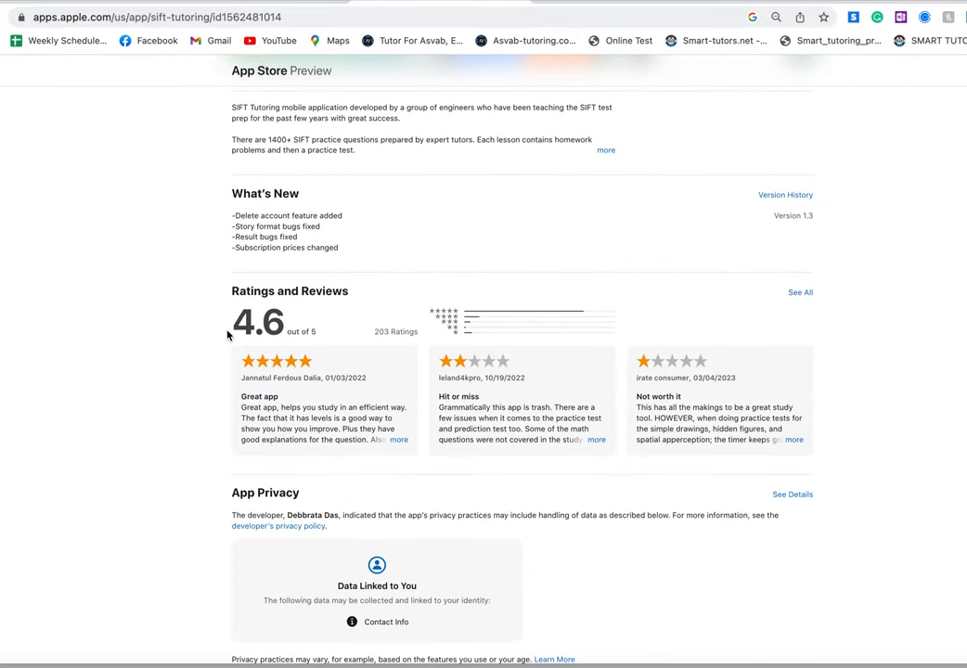
{"action": "mouse_move", "coordinate": [484, 323]}
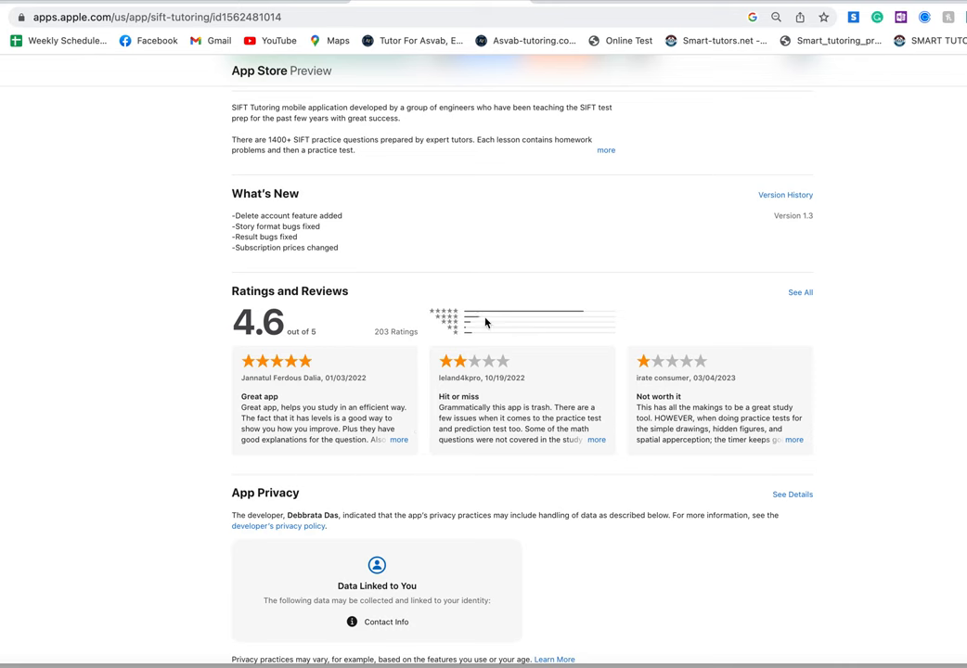
{"action": "scroll", "scroll_direction": "up", "scroll_amount": 3}
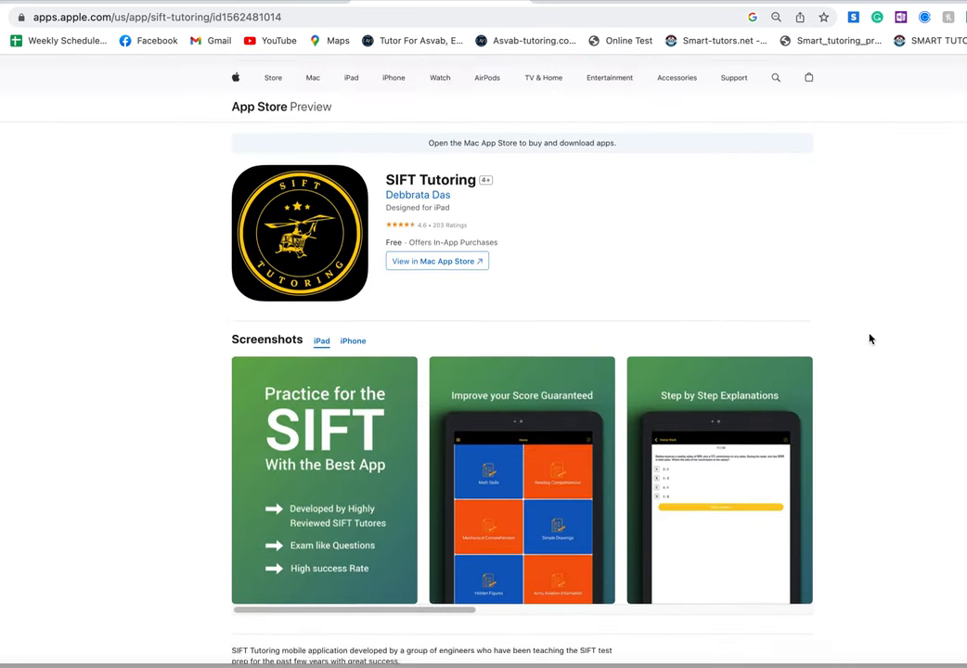
{"action": "scroll", "scroll_direction": "up", "scroll_amount": 3}
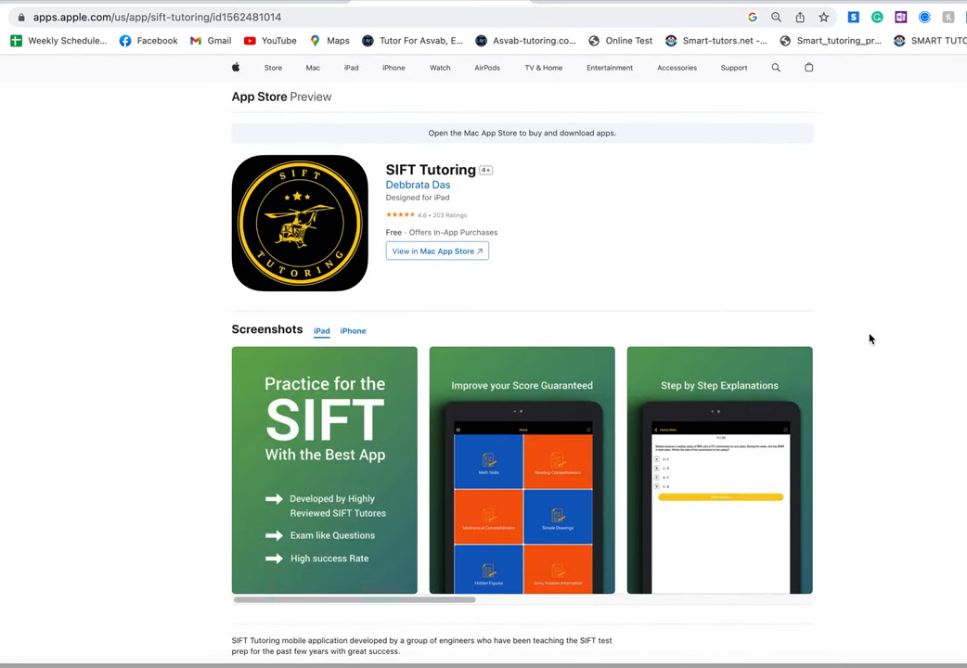